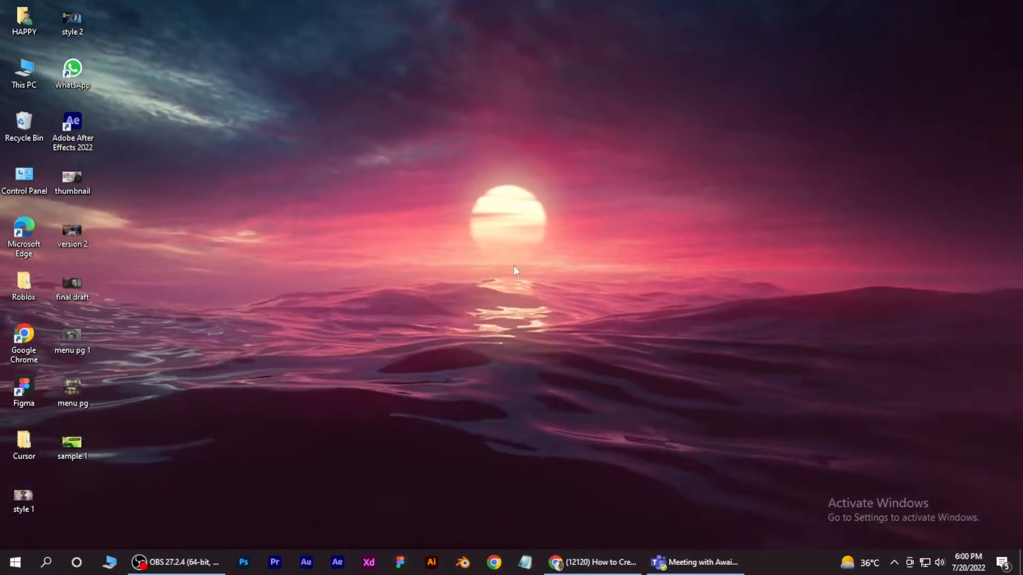
pyautogui.moveTo(694, 562)
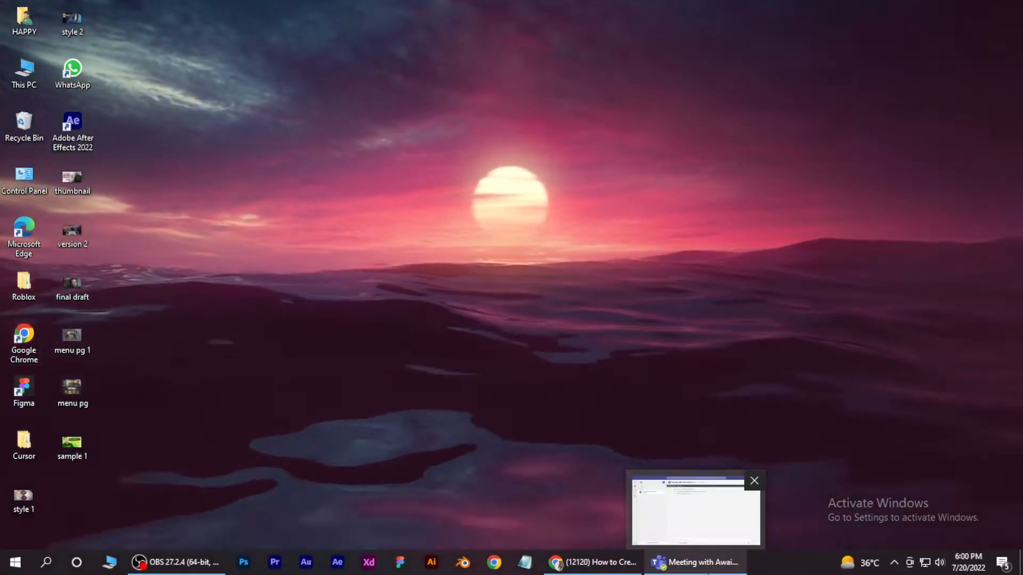
# Bring the Microsoft Teams window to the front from the taskbar.
pyautogui.click(694, 563)
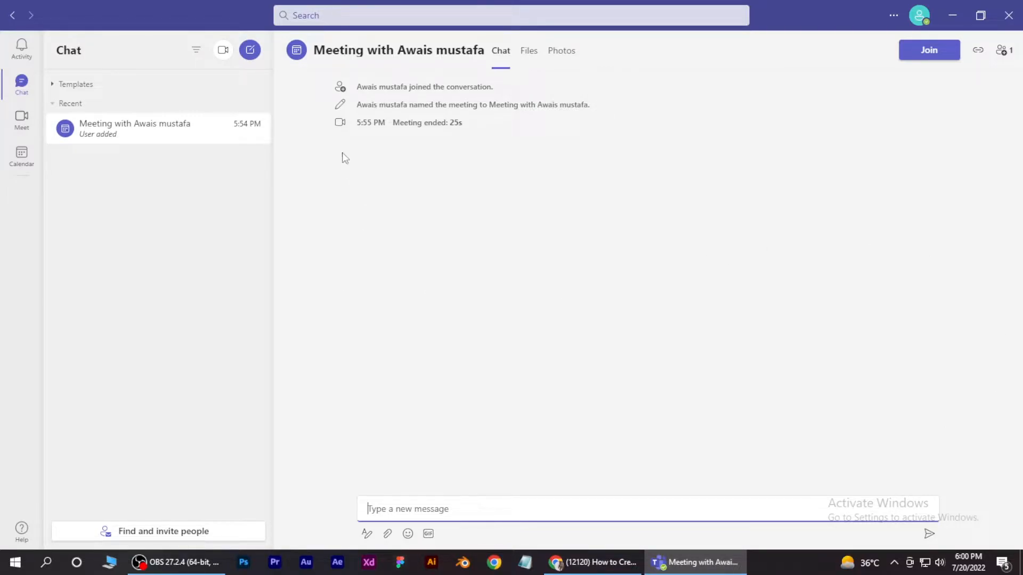
pyautogui.moveTo(22, 157)
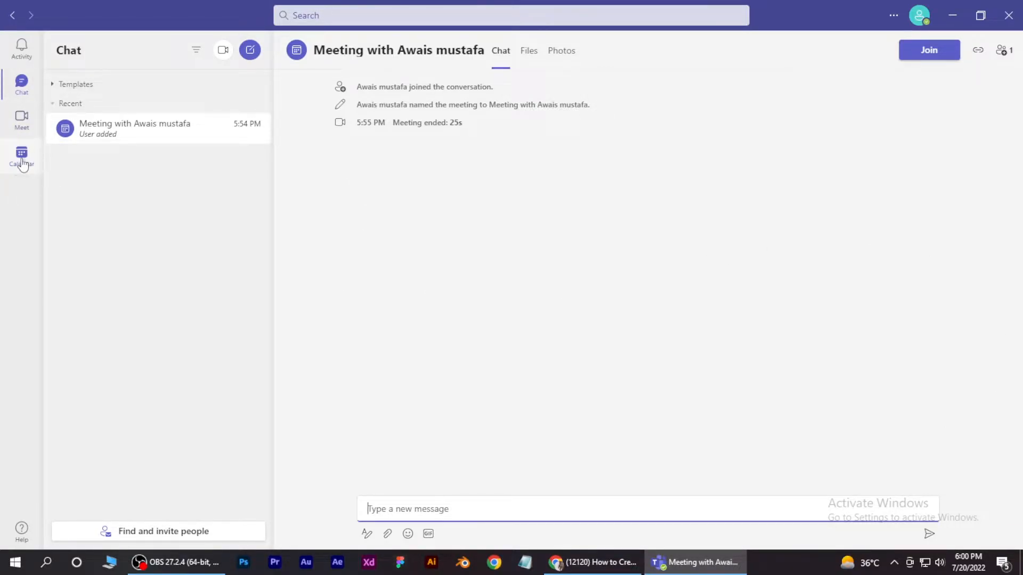
# Start a new calendar meeting and title it EXAMPLE.
pyautogui.click(21, 156)
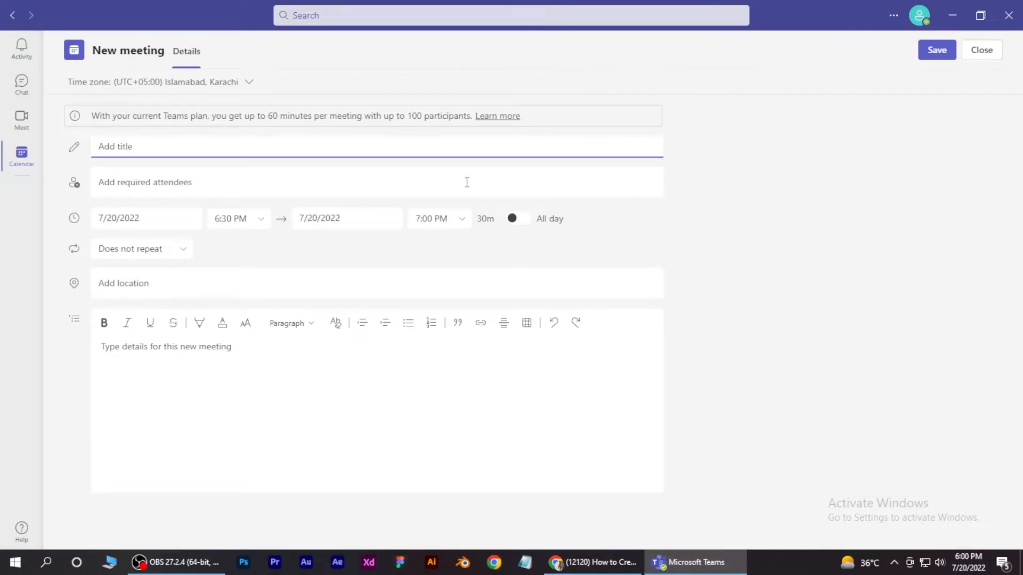
pyautogui.write('E')
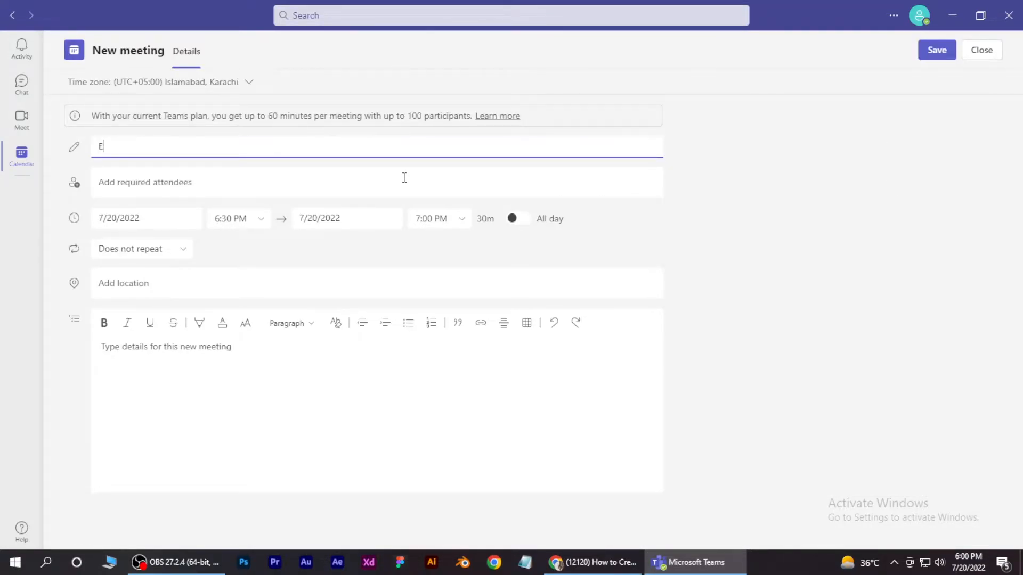
pyautogui.write('XAMPLE')
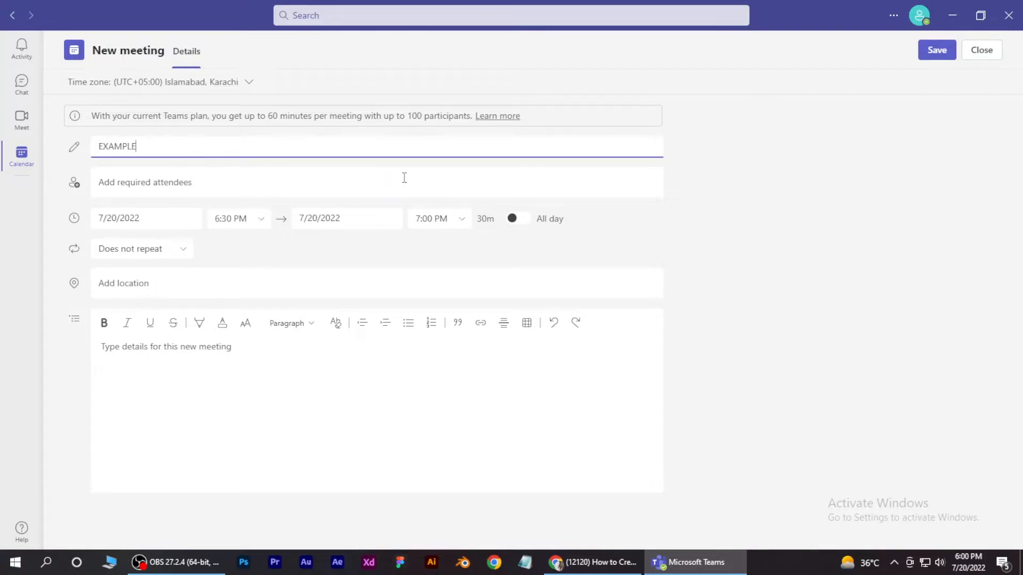
pyautogui.moveTo(284, 203)
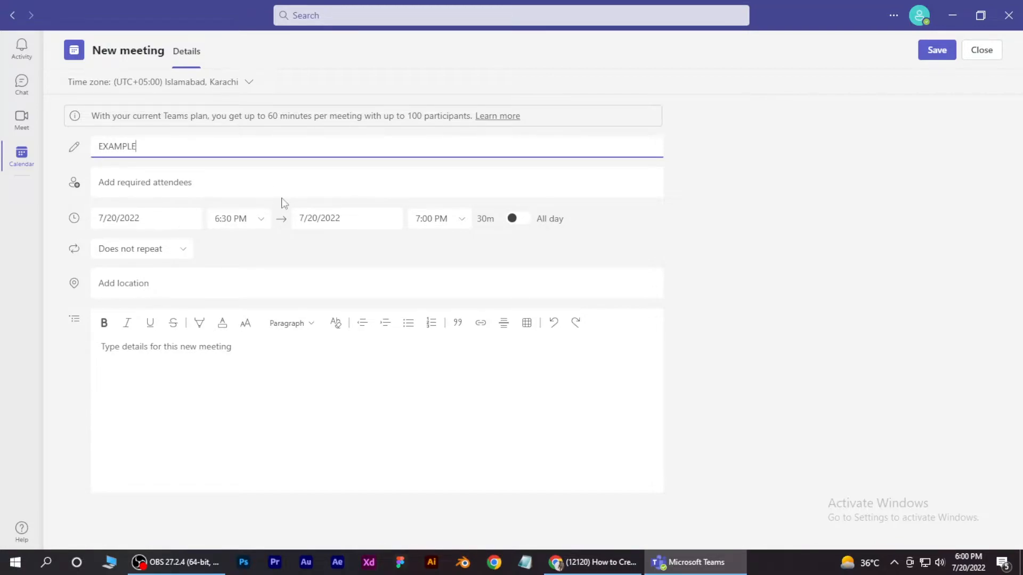
pyautogui.moveTo(133, 266)
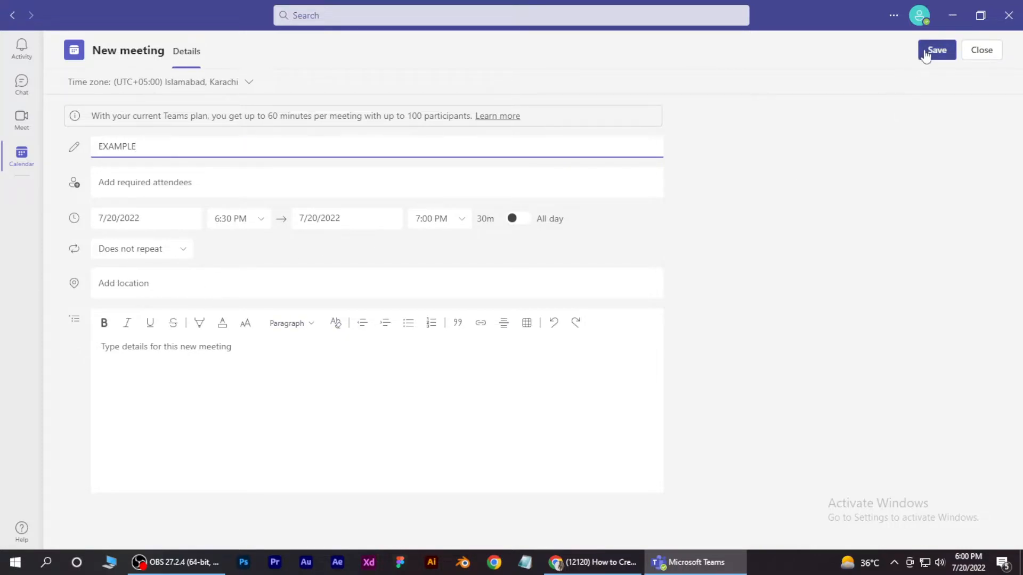
# Save the EXAMPLE meeting, copy its invite link, and dismiss the confirmation.
pyautogui.click(936, 50)
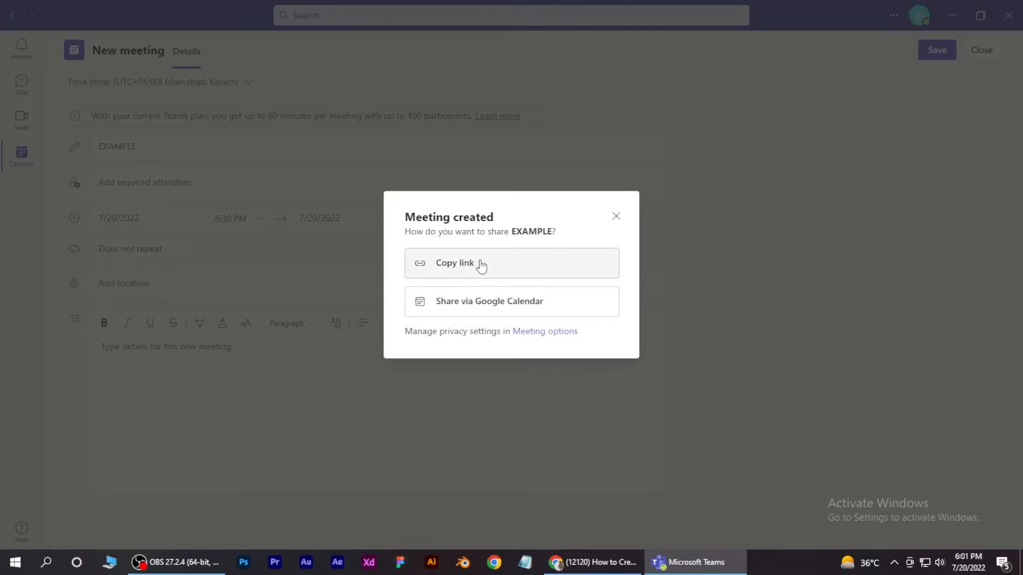
pyautogui.click(455, 262)
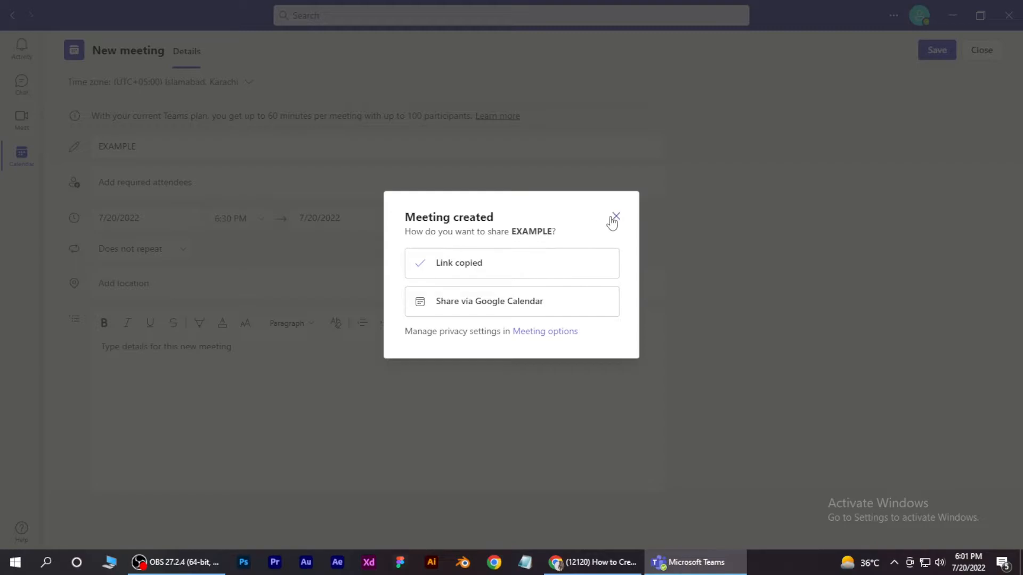
pyautogui.click(614, 217)
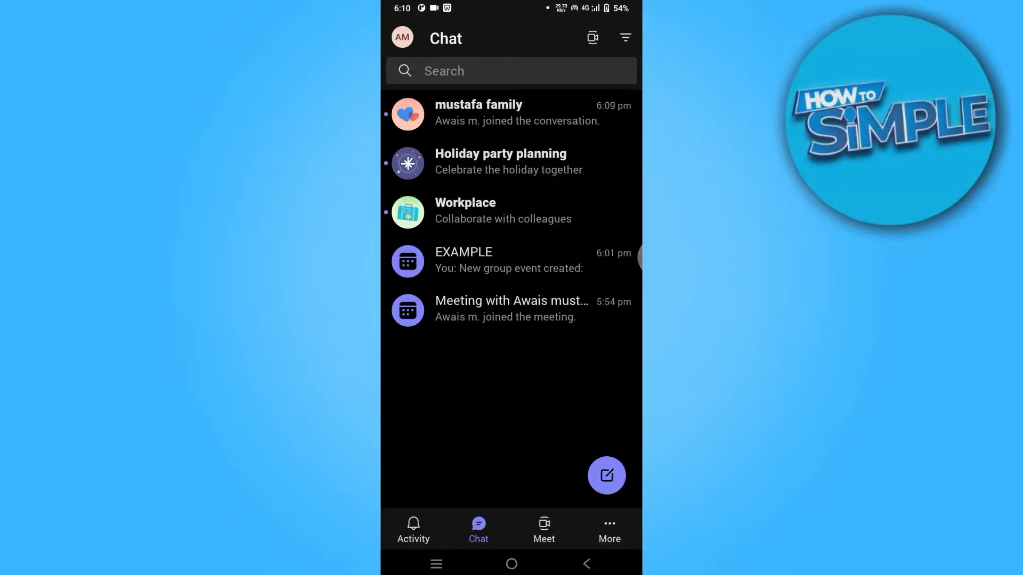
# On mobile, create and save a calendar event titled Example for 20 Jul, 6:30–7:00 pm.
pyautogui.click(608, 529)
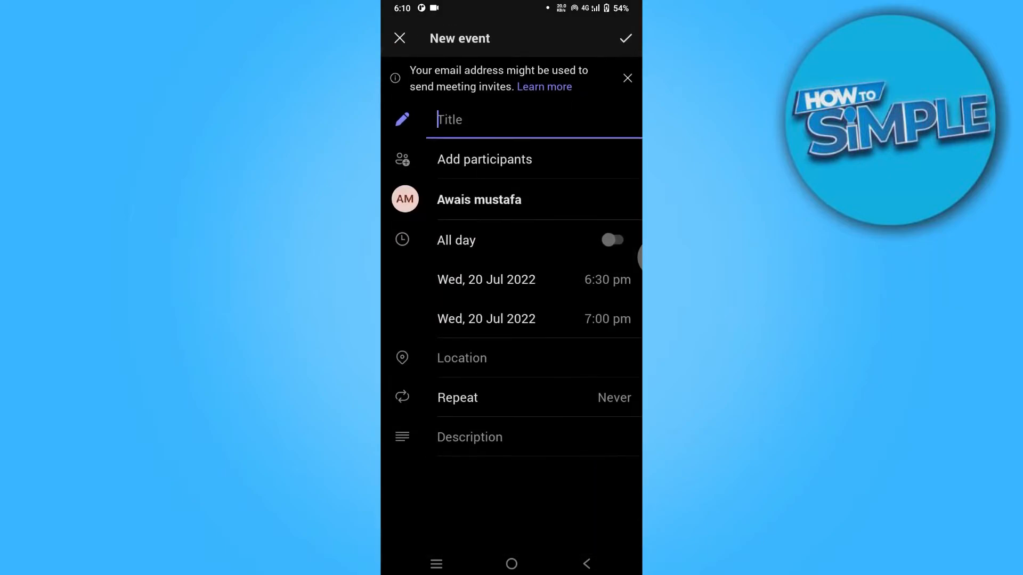
pyautogui.write('Ex')
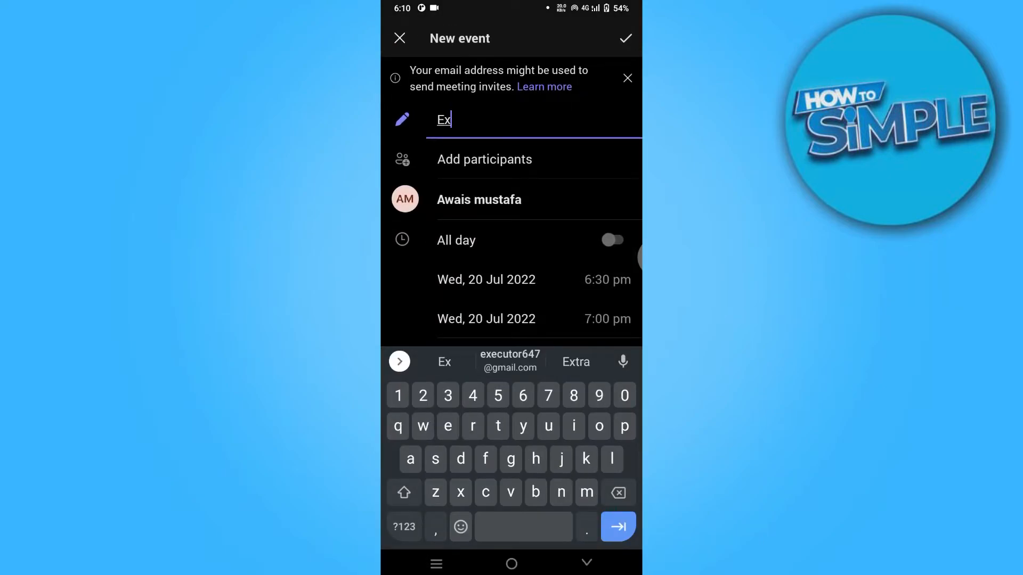
pyautogui.write('ample')
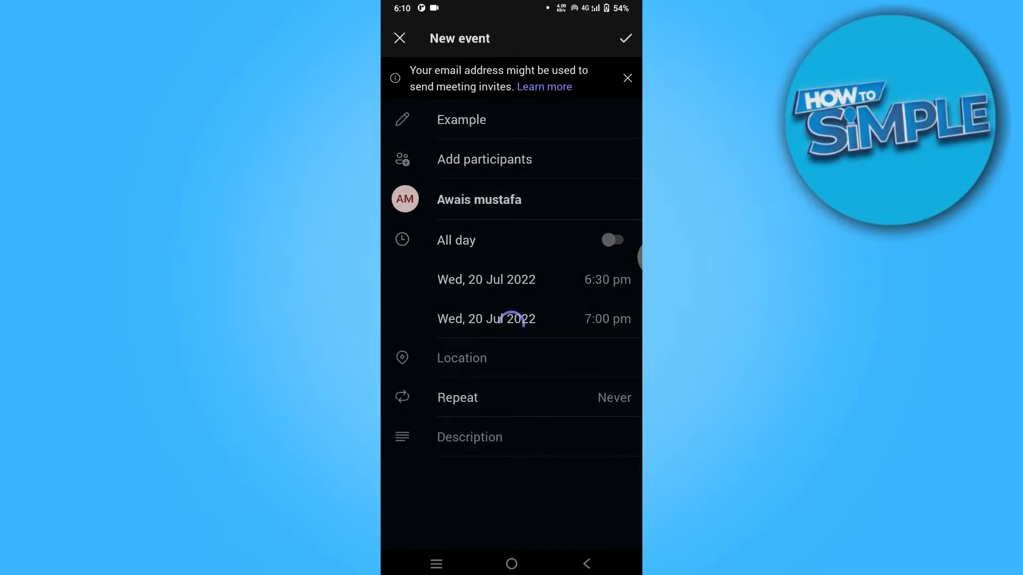
pyautogui.click(486, 319)
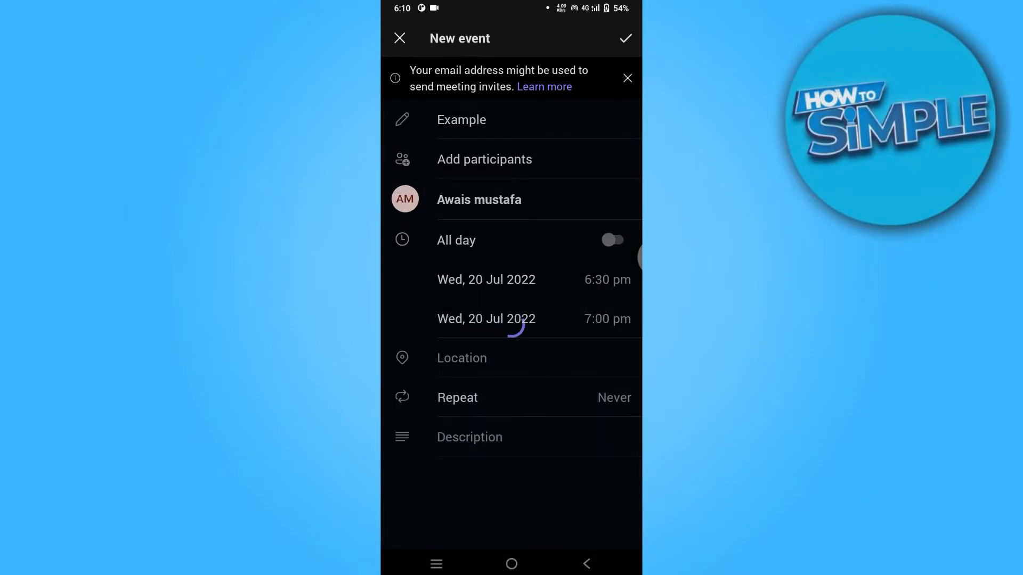
pyautogui.click(624, 38)
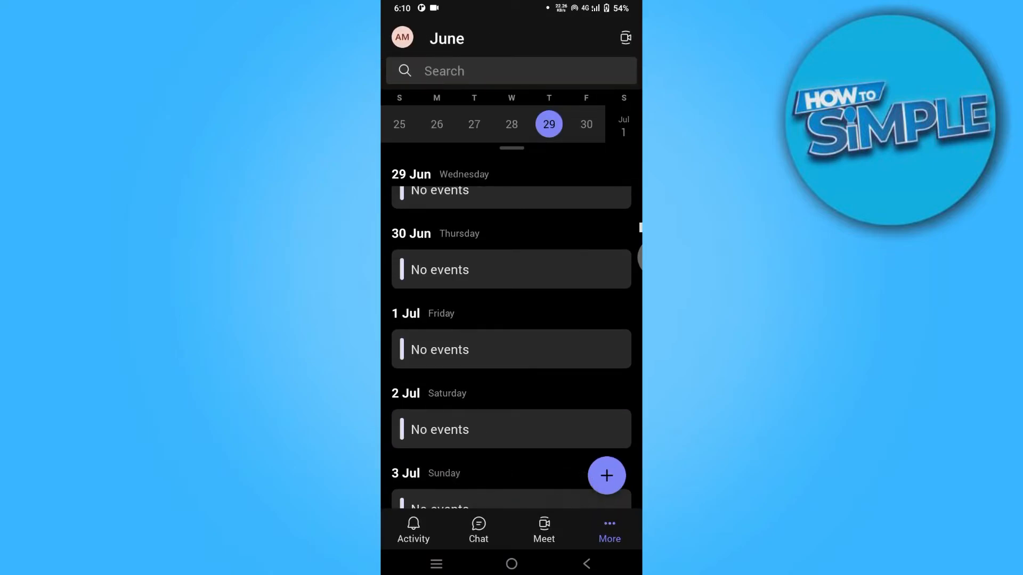
# Open the Example meeting conversation from the mobile chat list.
pyautogui.click(478, 530)
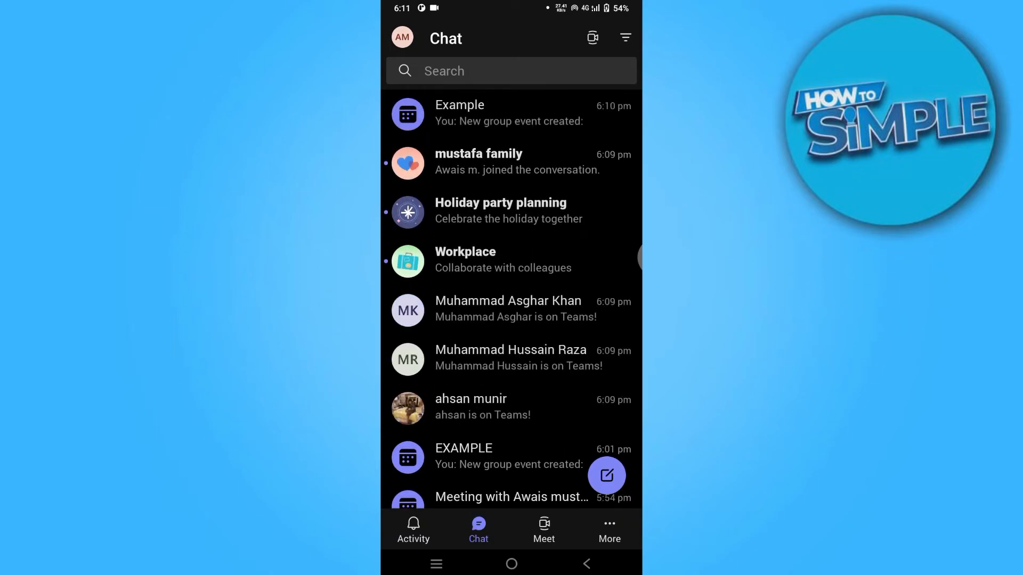
pyautogui.click(458, 112)
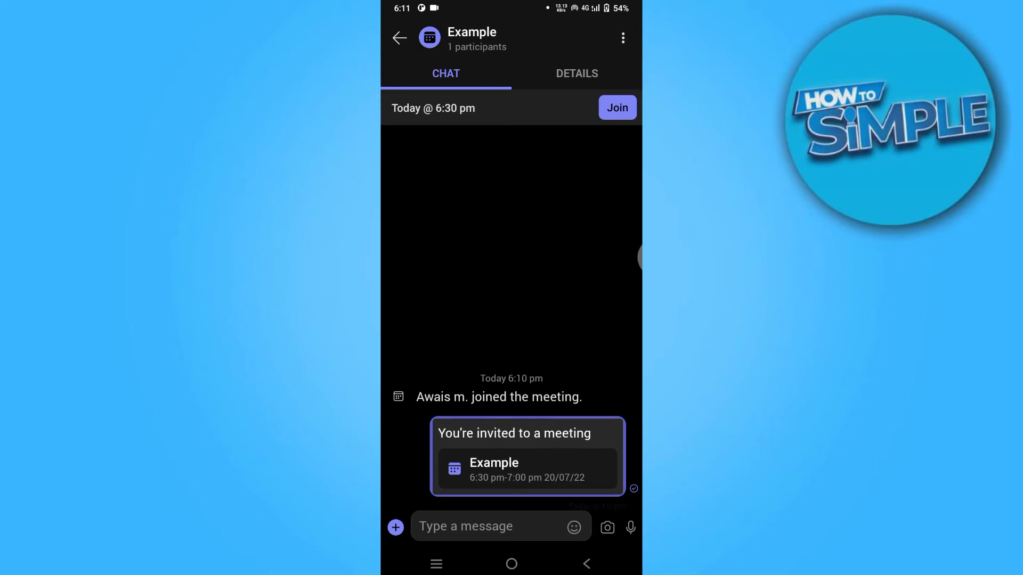
# Open the Example meeting's details and share its invite through the Android share sheet.
pyautogui.click(576, 73)
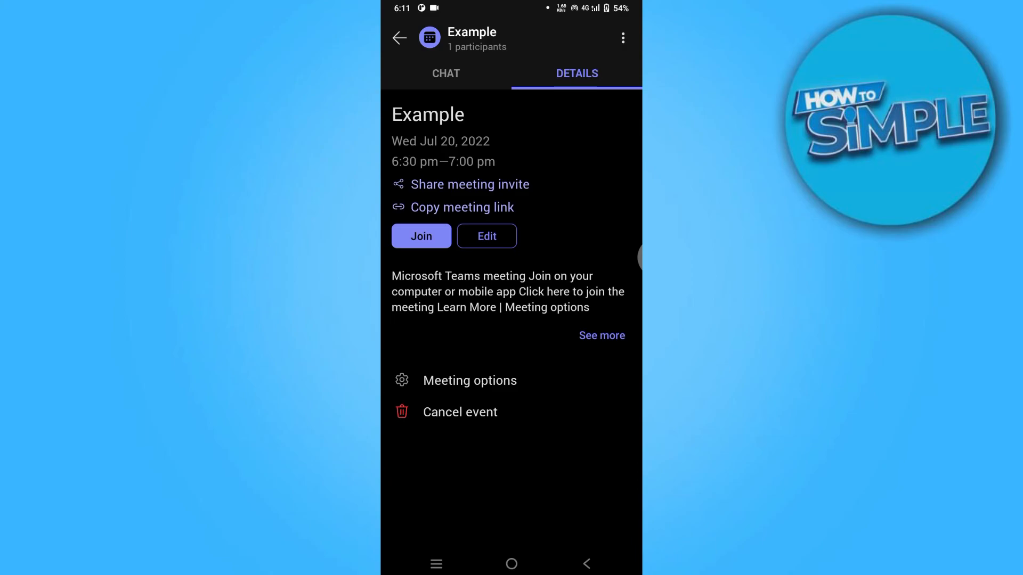
pyautogui.click(459, 184)
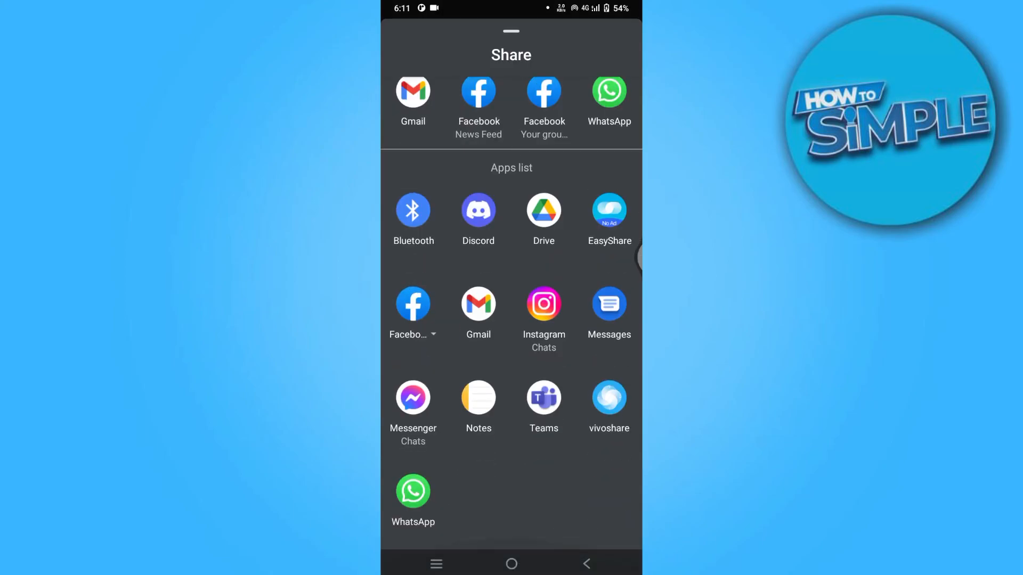